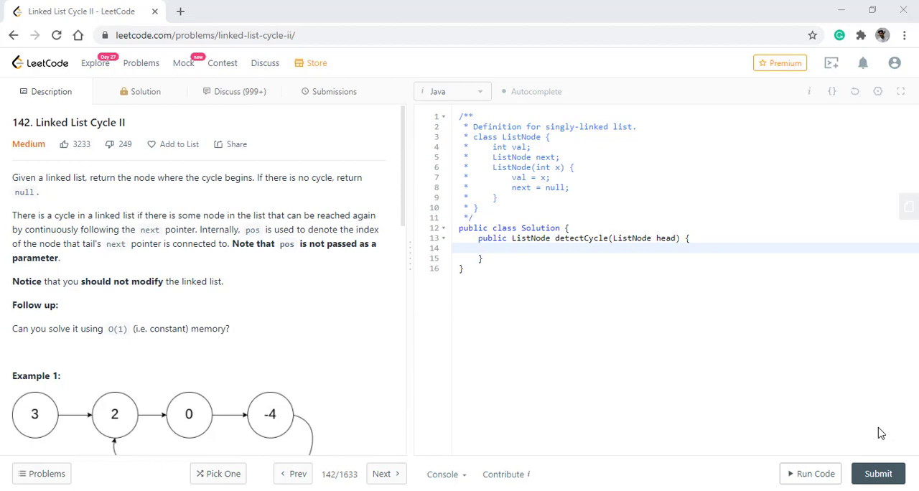
Read through the Linked List Cycle II problem description and examples
scroll(down, 3)
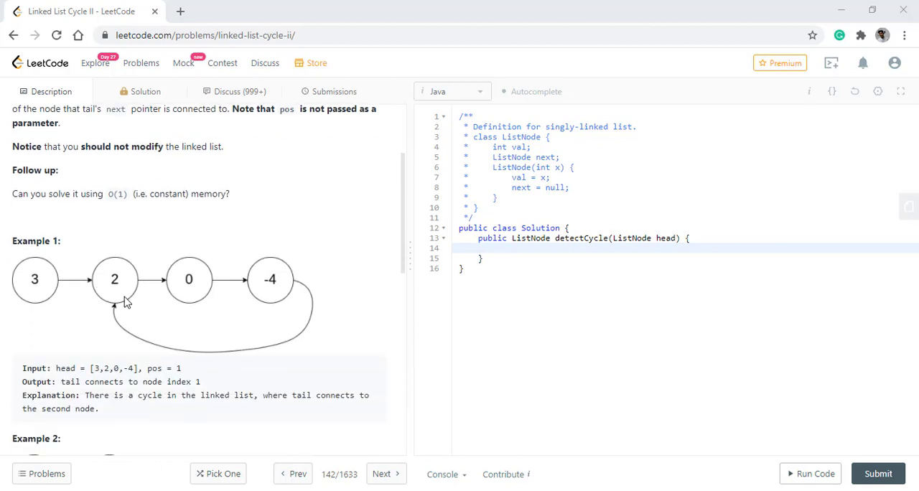
mouse_move(115, 261)
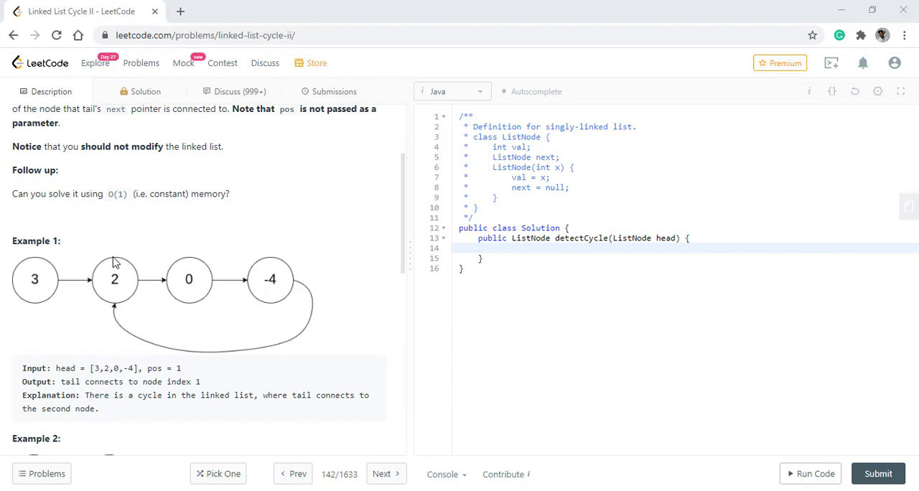
scroll(down, 3)
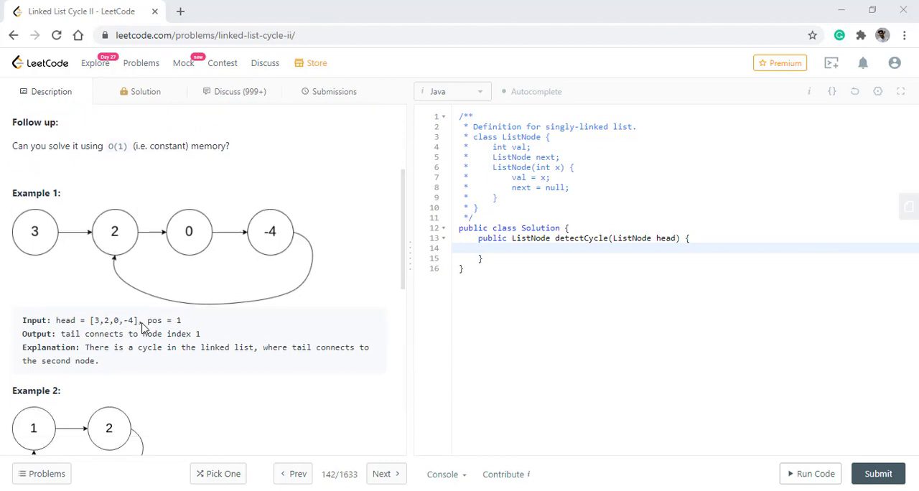
scroll(down, 3)
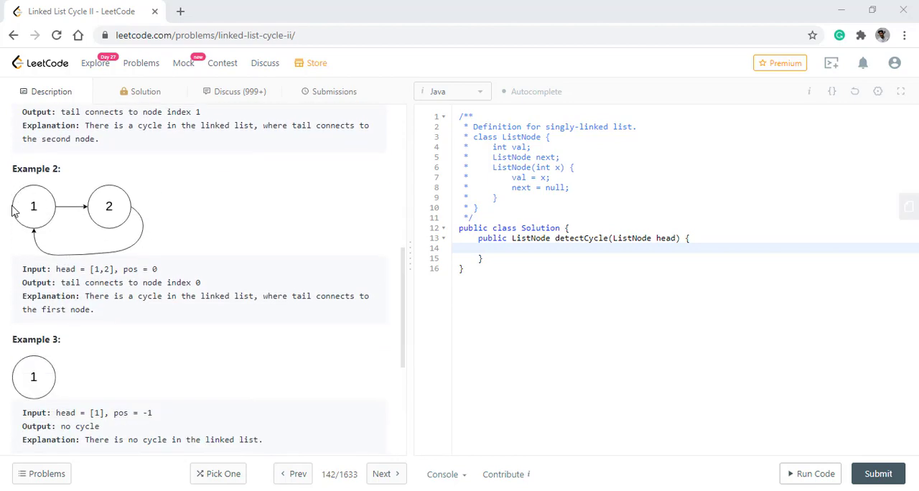
scroll(down, 3)
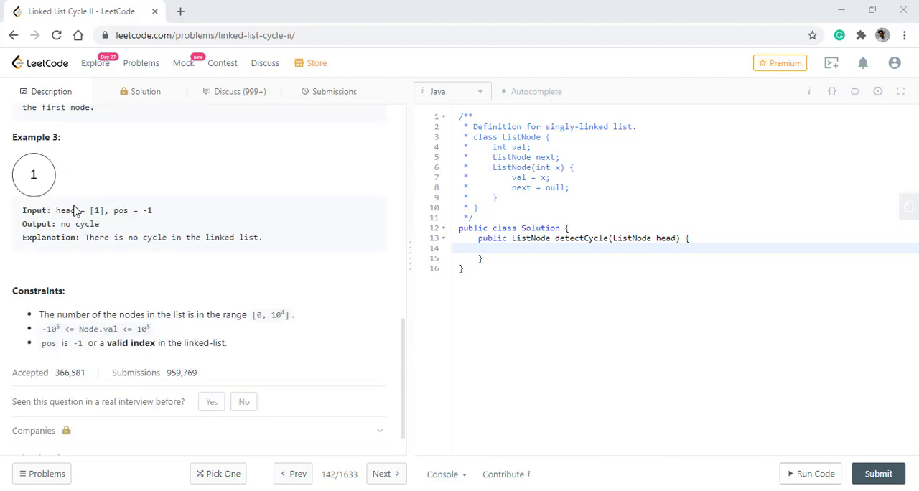
scroll(up, 3)
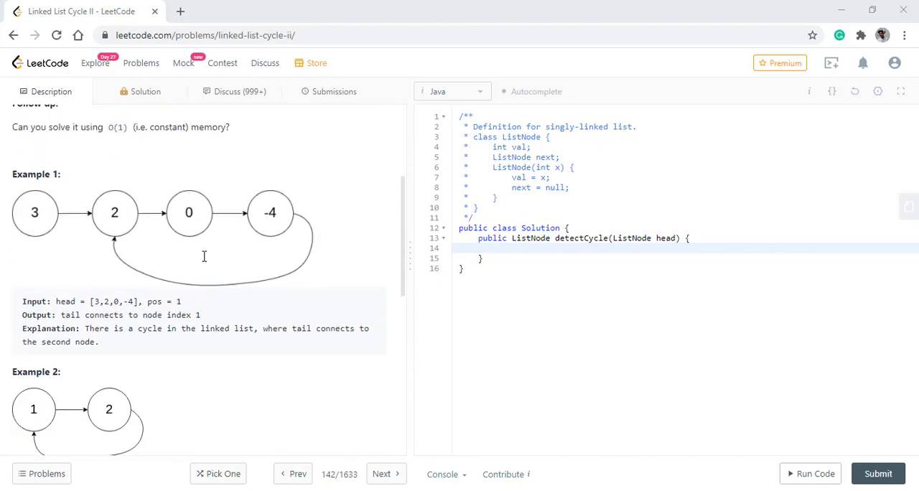
scroll(up, 3)
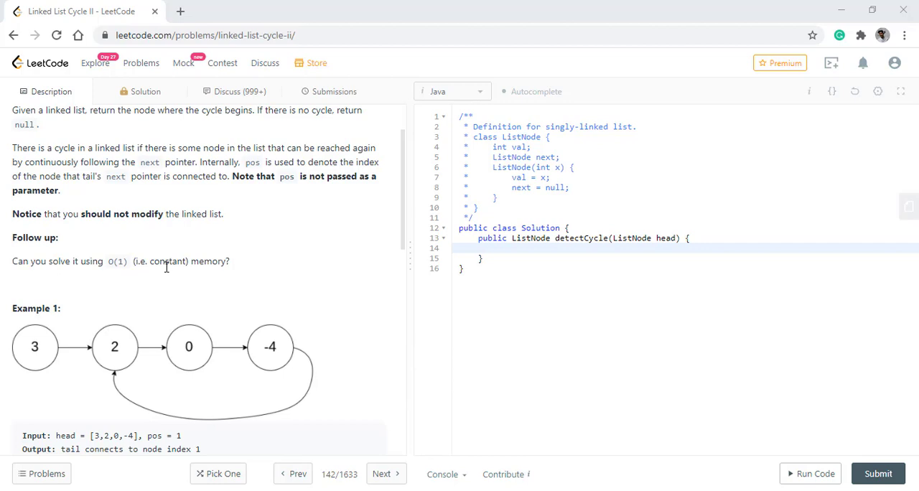
scroll(up, 3)
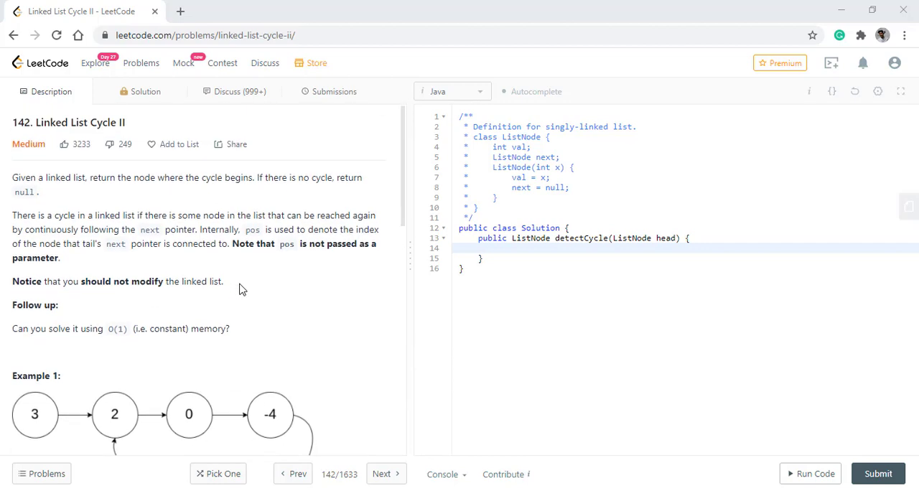
mouse_move(252, 303)
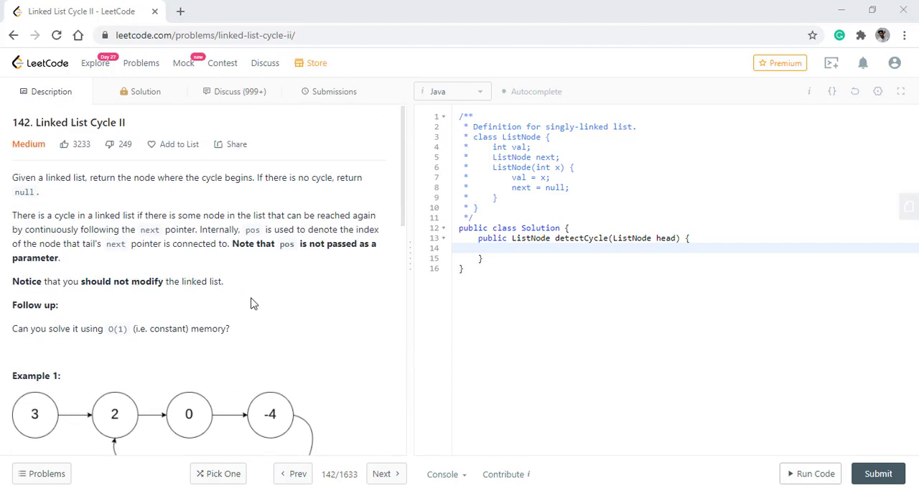
mouse_move(300, 291)
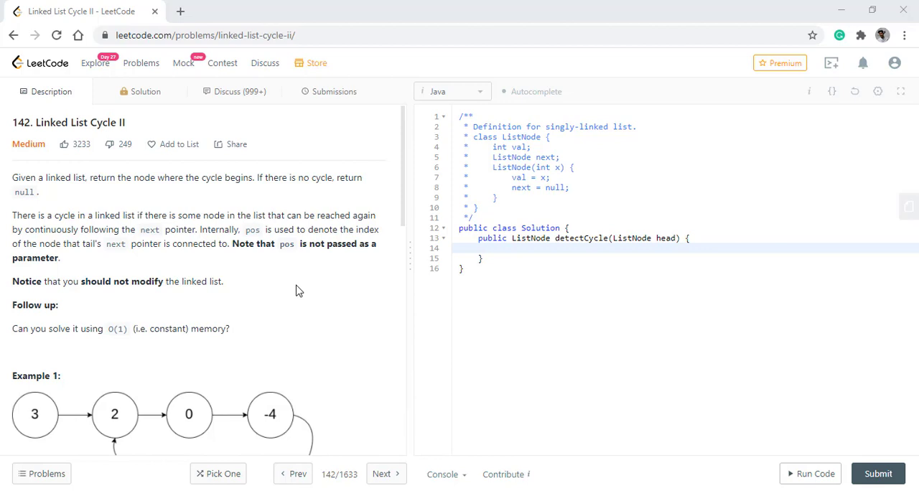
scroll(down, 3)
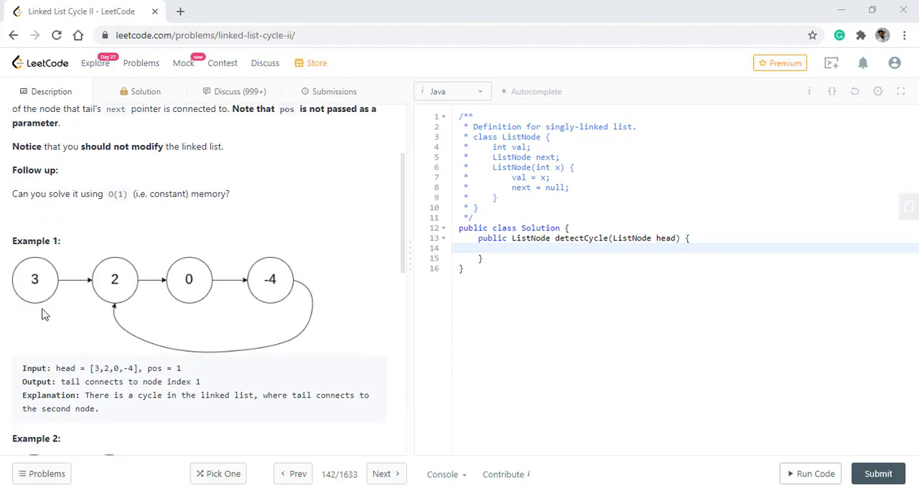
mouse_move(57, 302)
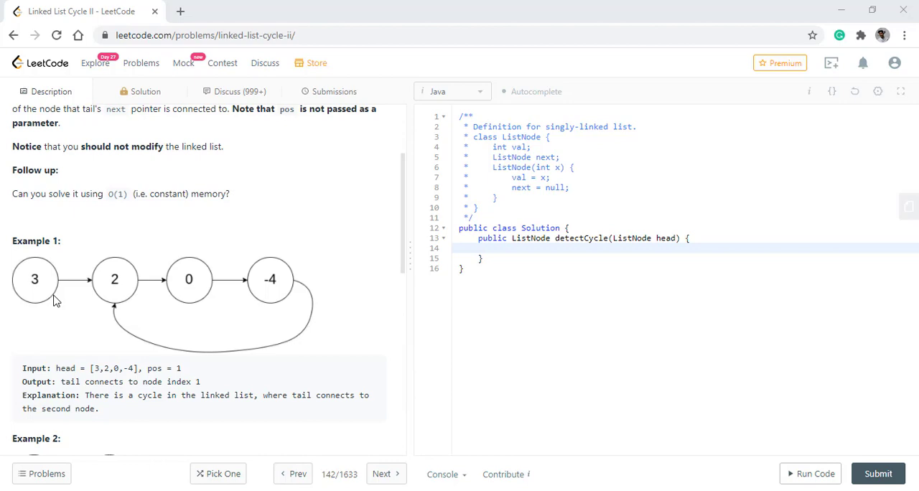
mouse_move(51, 307)
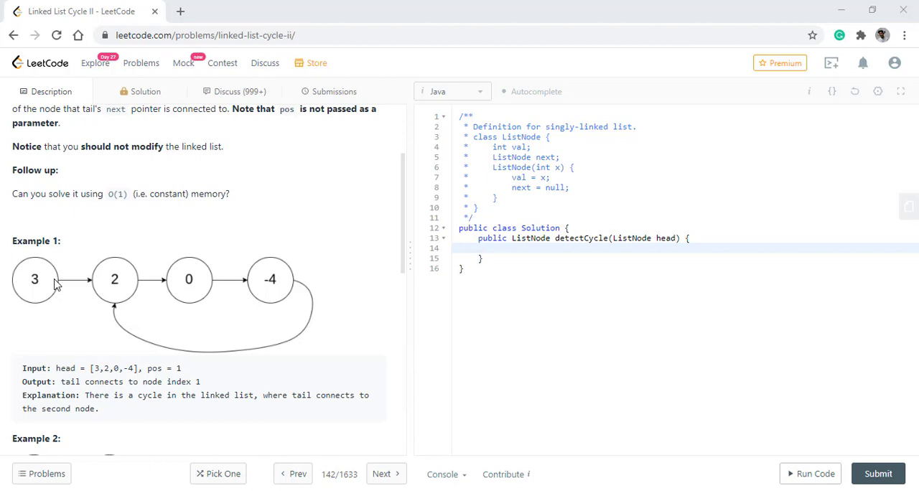
mouse_move(32, 263)
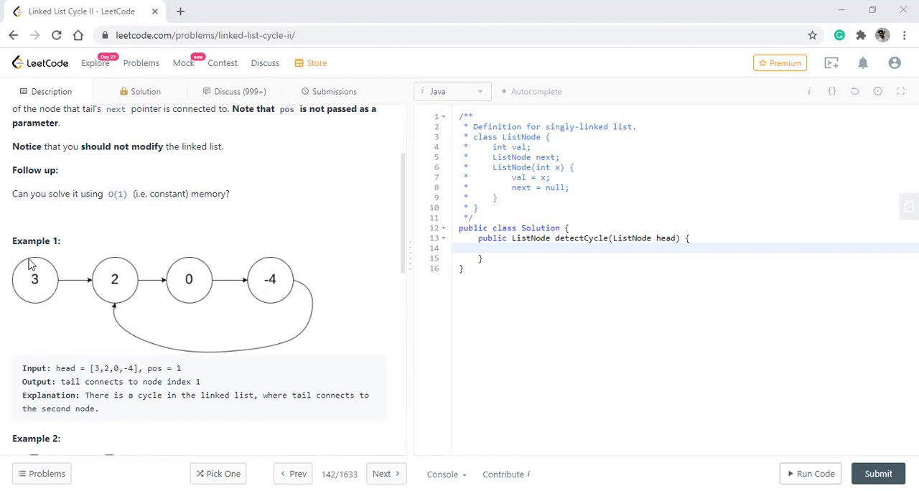
mouse_move(118, 281)
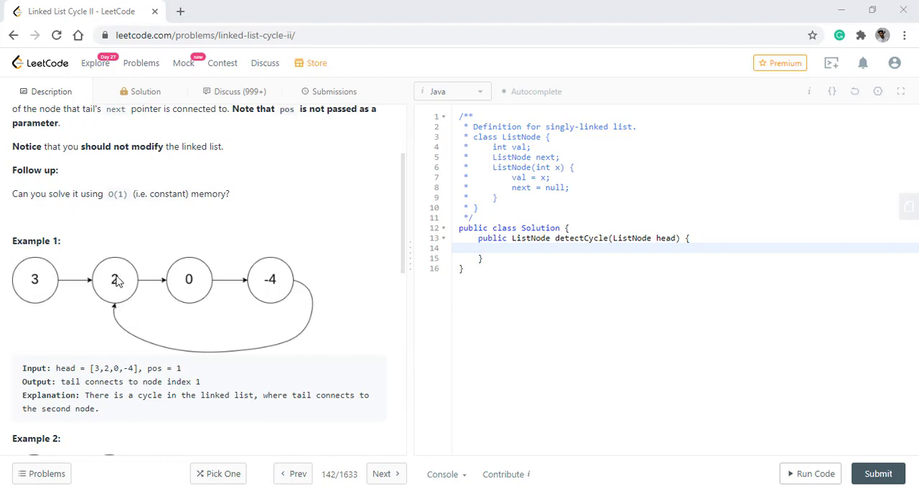
mouse_move(204, 301)
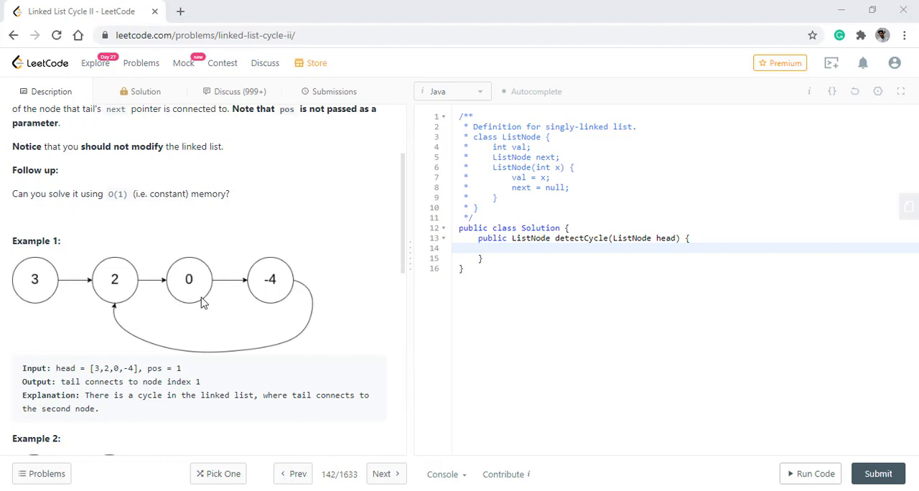
mouse_move(287, 299)
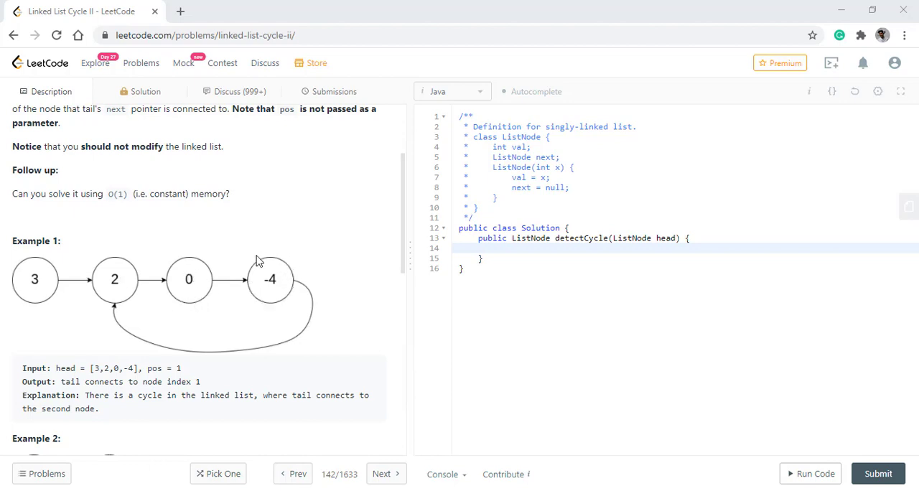
mouse_move(280, 270)
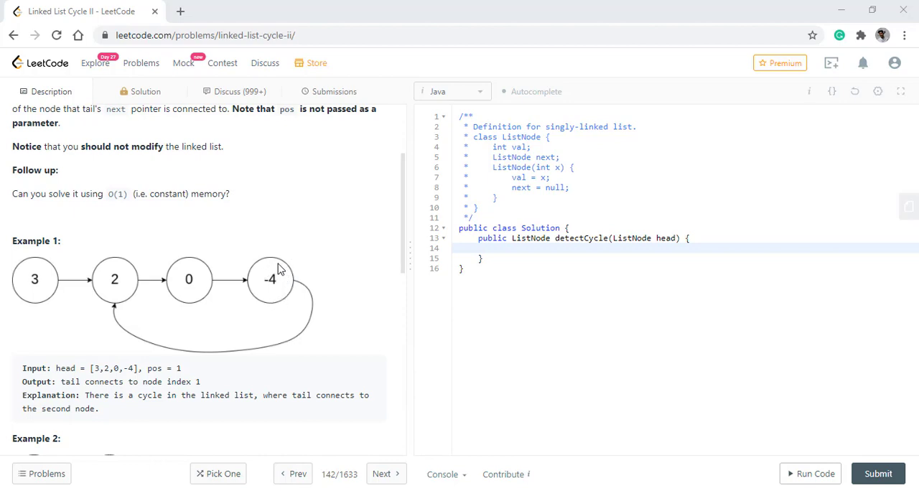
mouse_move(279, 293)
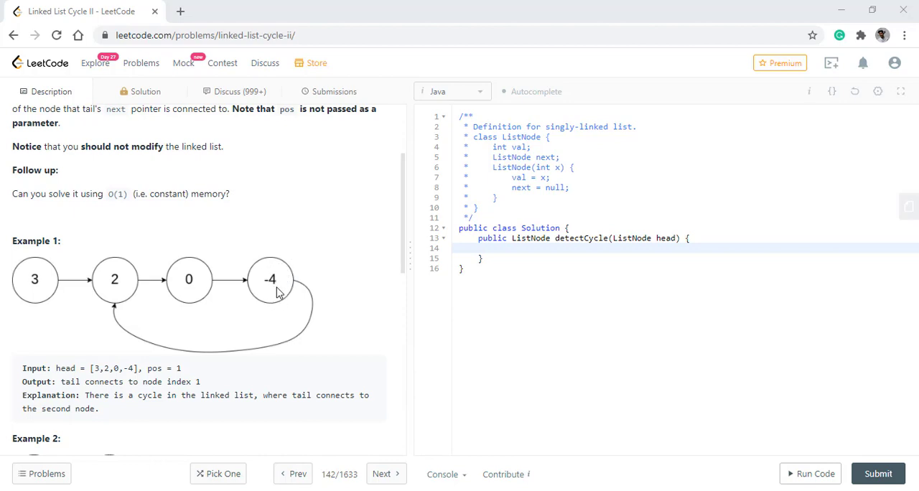
mouse_move(267, 277)
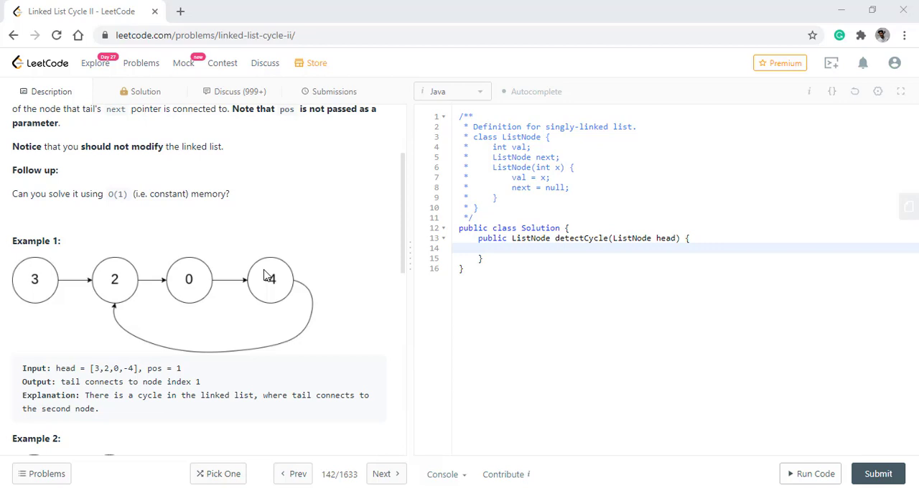
mouse_move(40, 286)
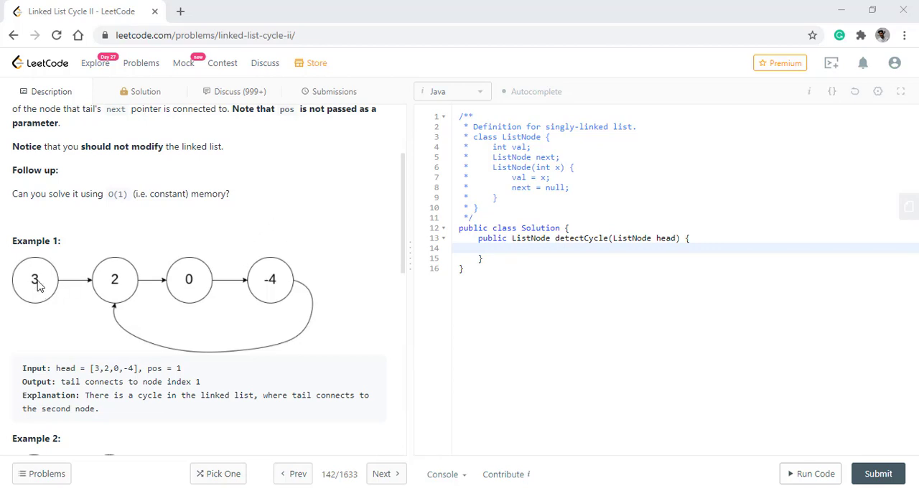
mouse_move(114, 336)
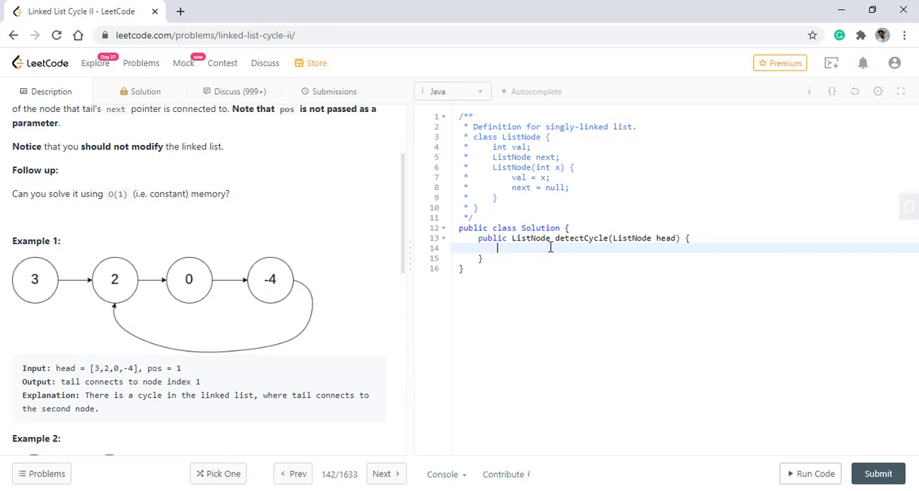
Declare ListNode fast=head; and ListNode slow=head; at the start of detectCycle
text(List)
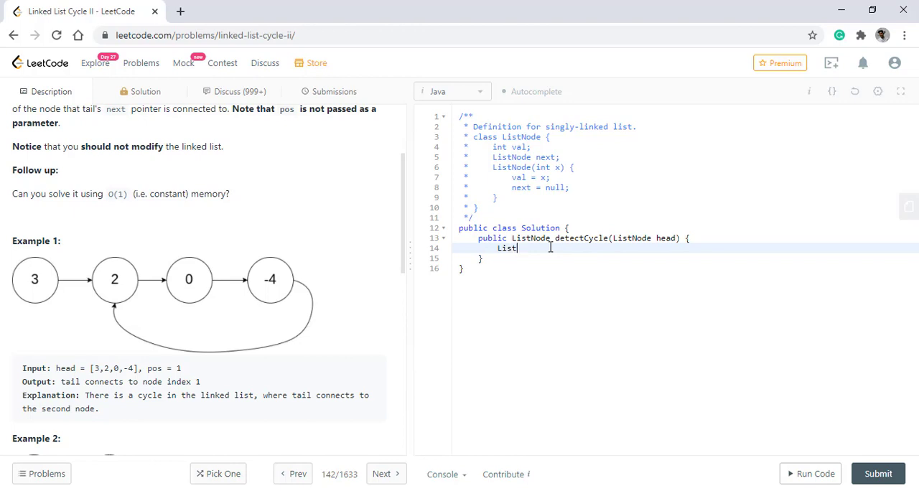
text(Node fas)
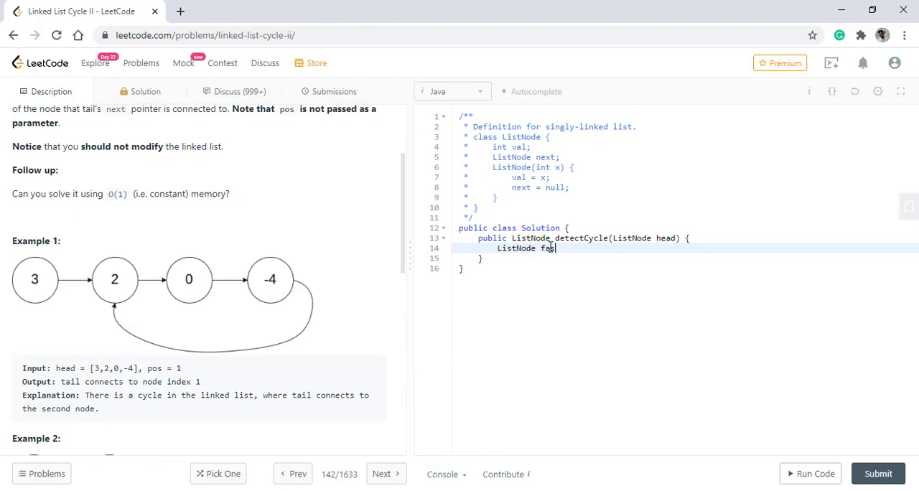
text(t=head)
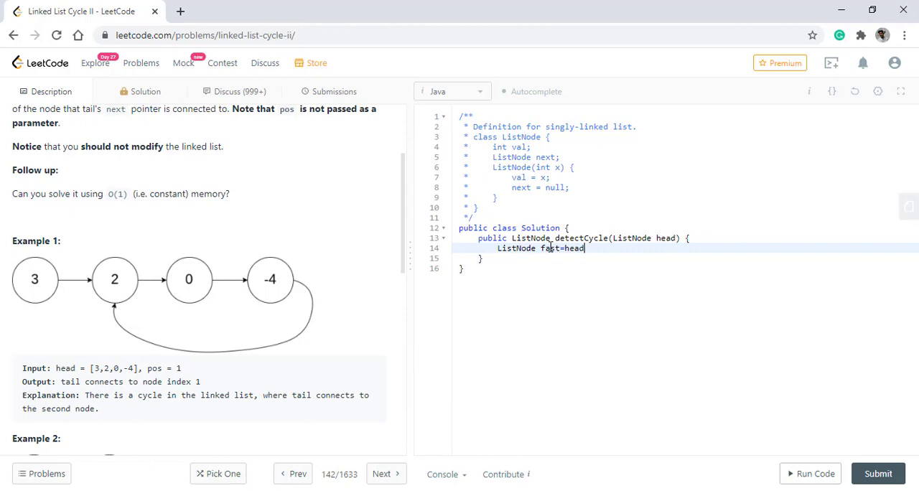
text(;)
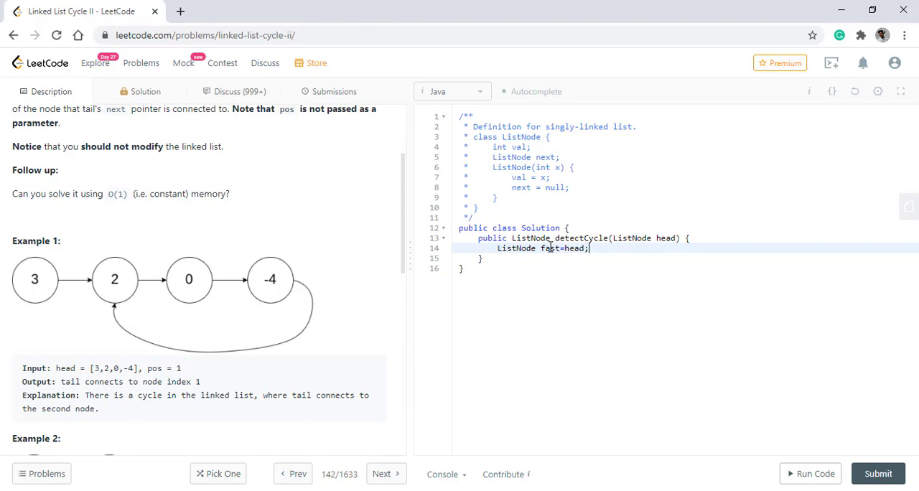
text(ListNod)
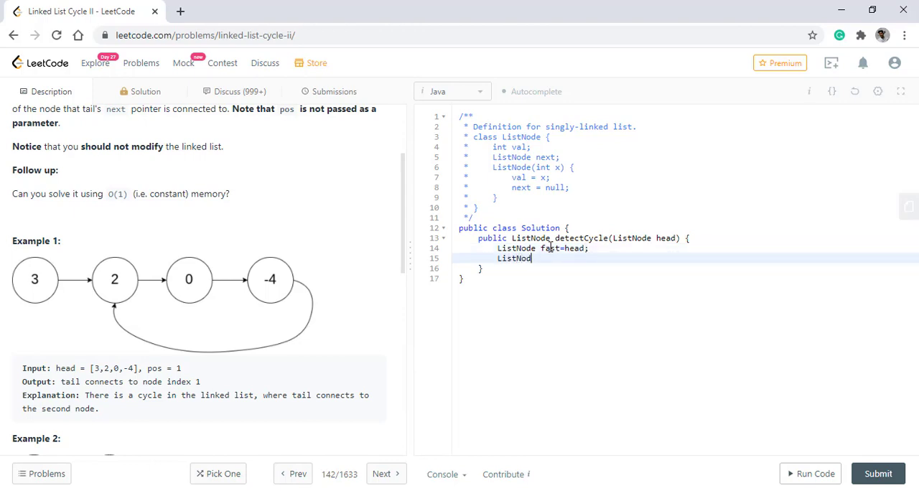
text(slow)
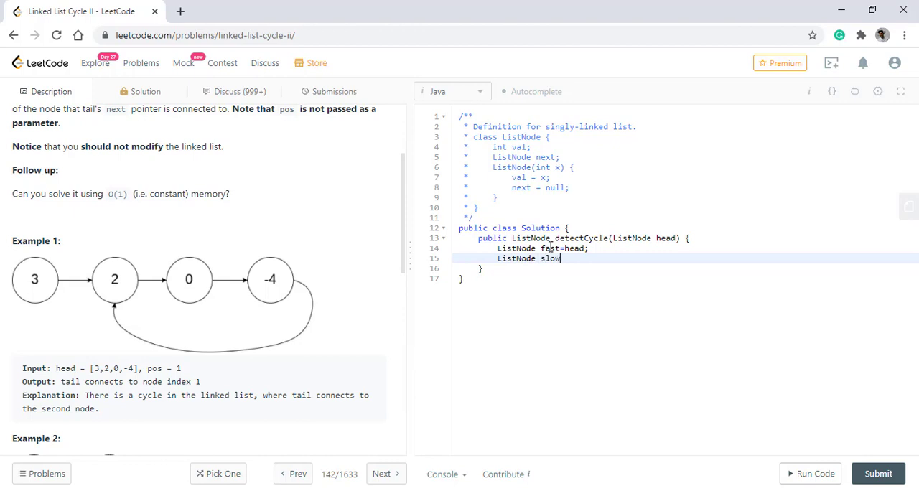
text(=head)
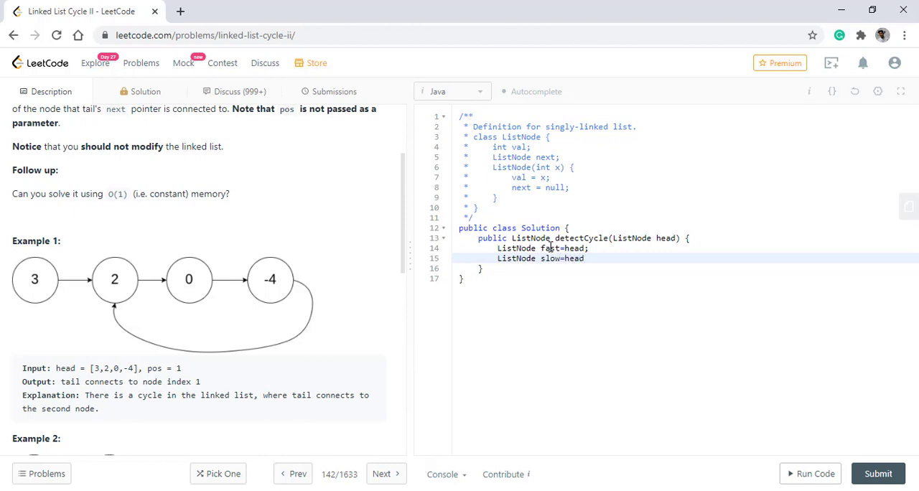
key(enter)
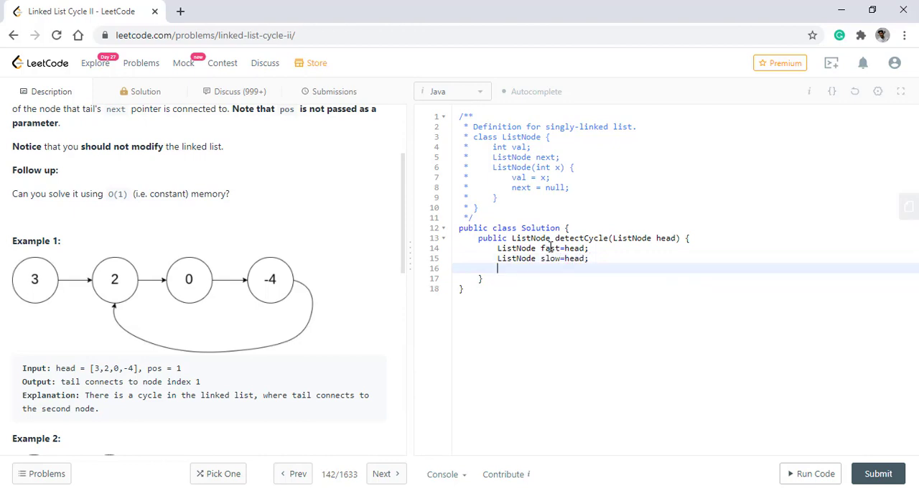
Write the loop header while(fast!=null && fast.next!=null)
text(while)
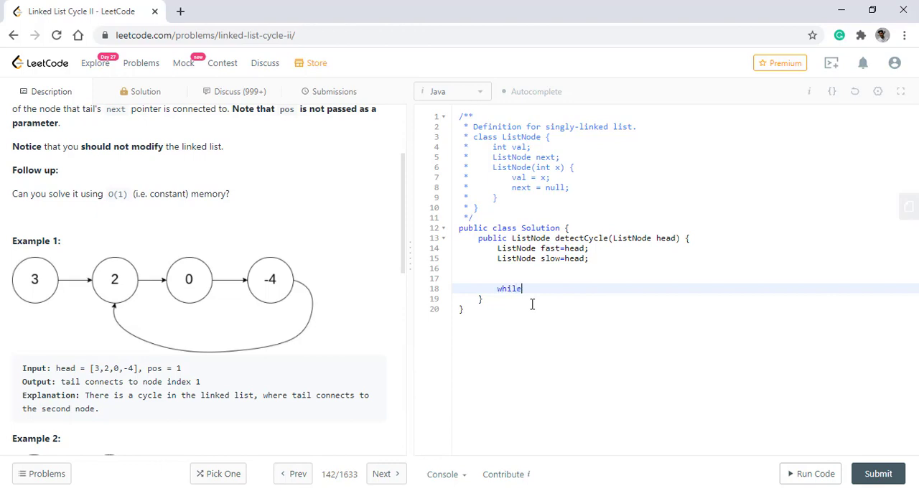
text(())
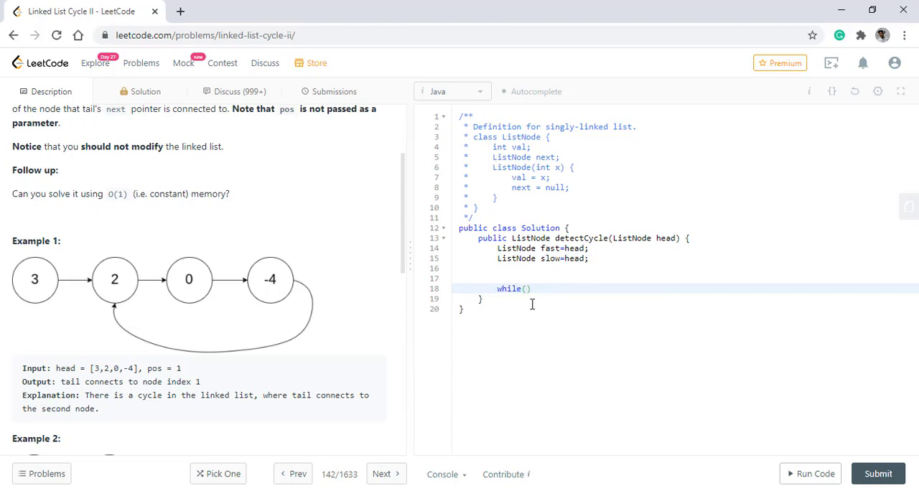
text(fast!=)
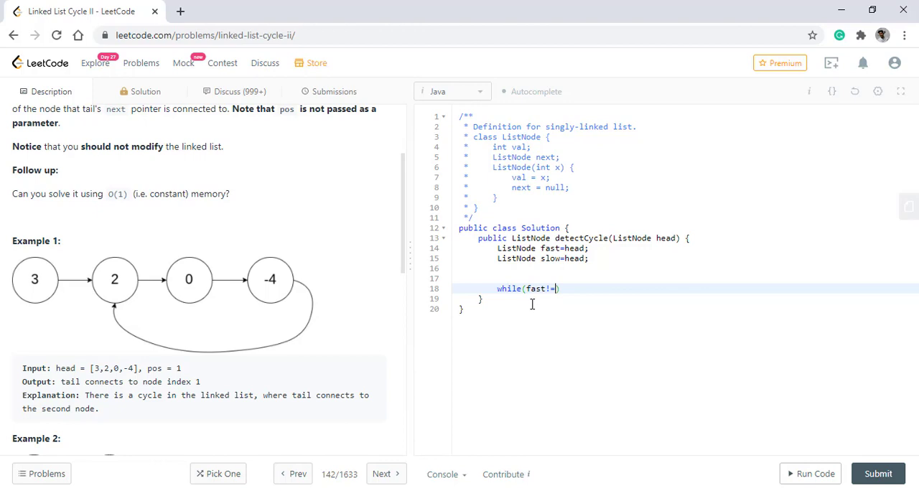
text(null &&)
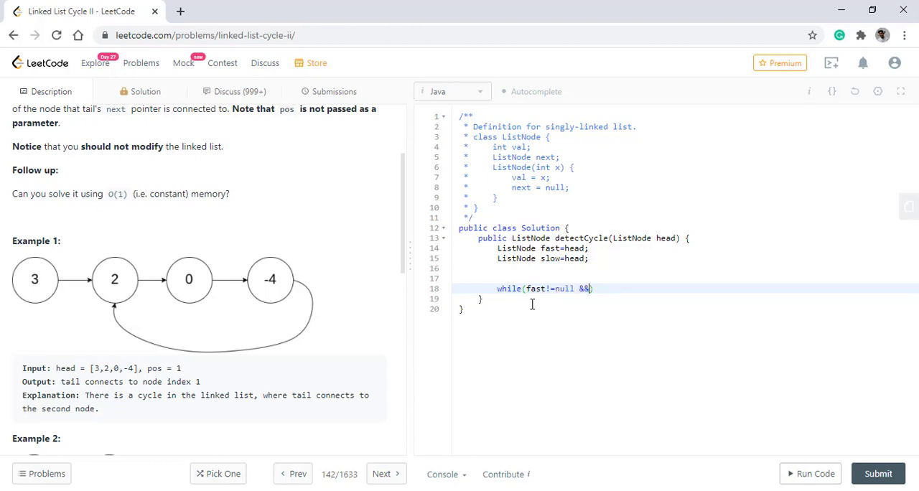
text(fast.n)
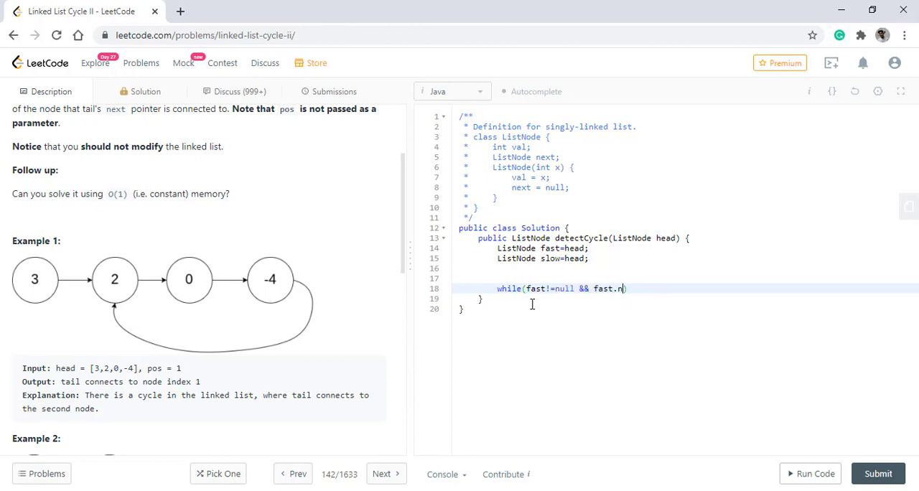
text(ext!=null)
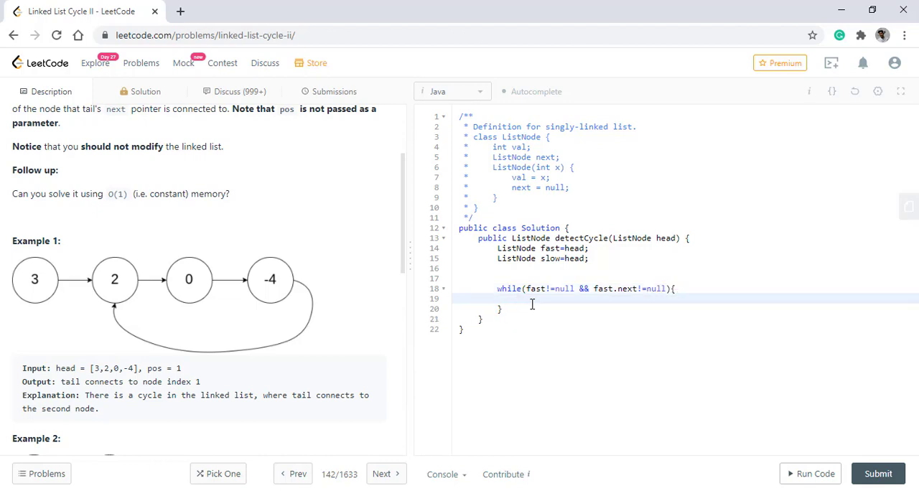
Inside the loop advance slow=slow.next, fast=fast.next.next and break when slow==fast
text(slo)
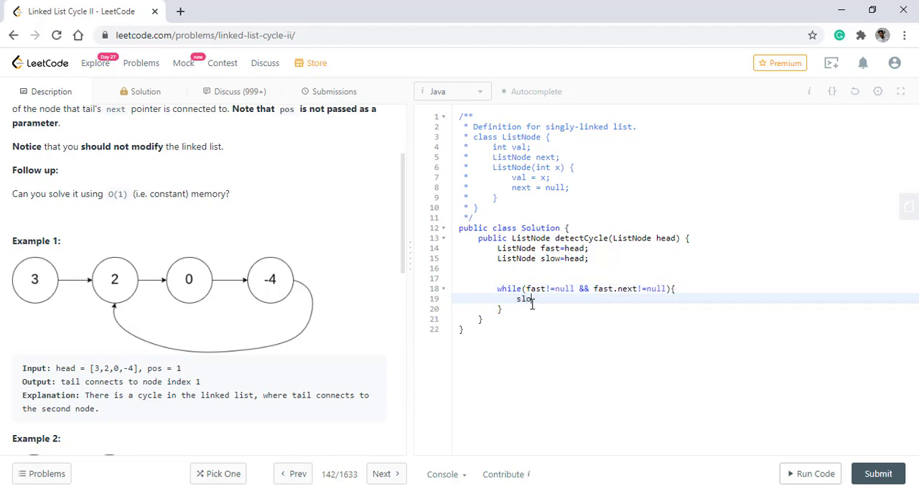
text(w=slow.next;)
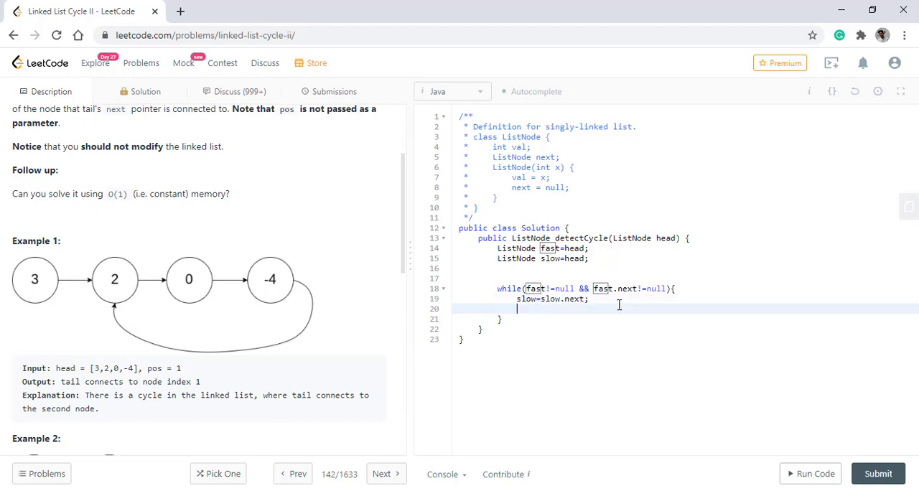
text(fast=)
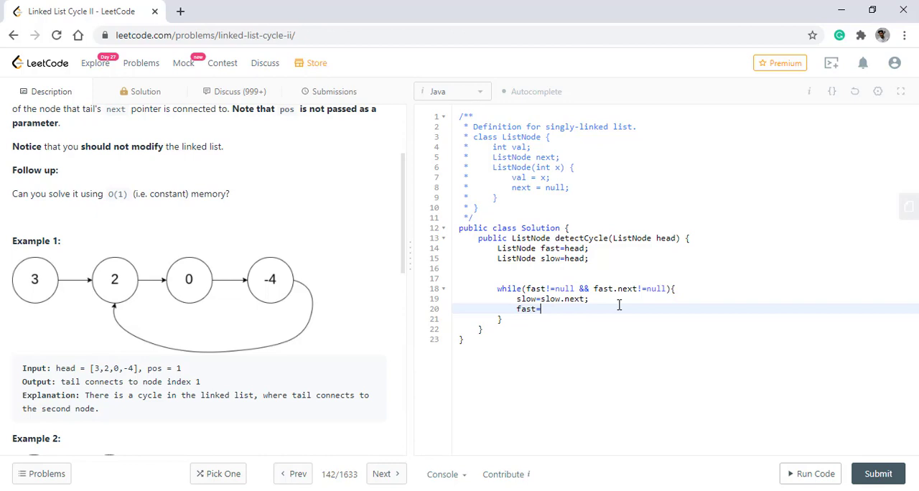
text(fast)
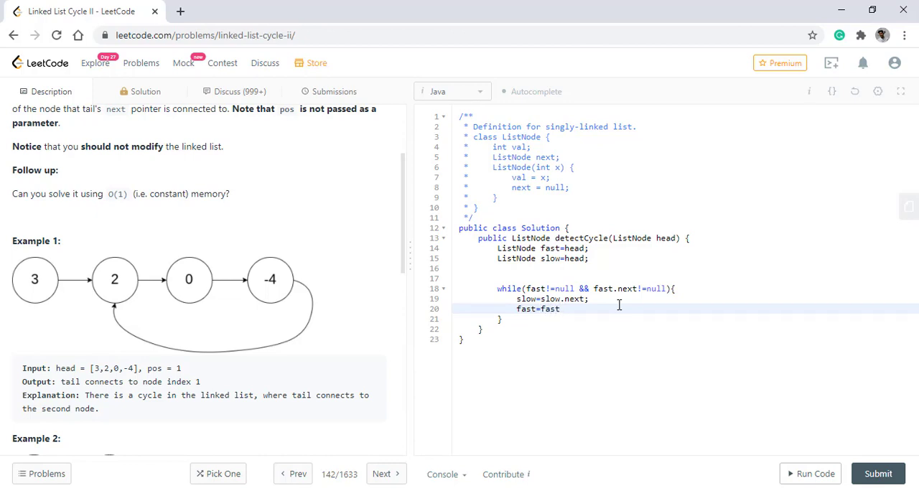
text(.)
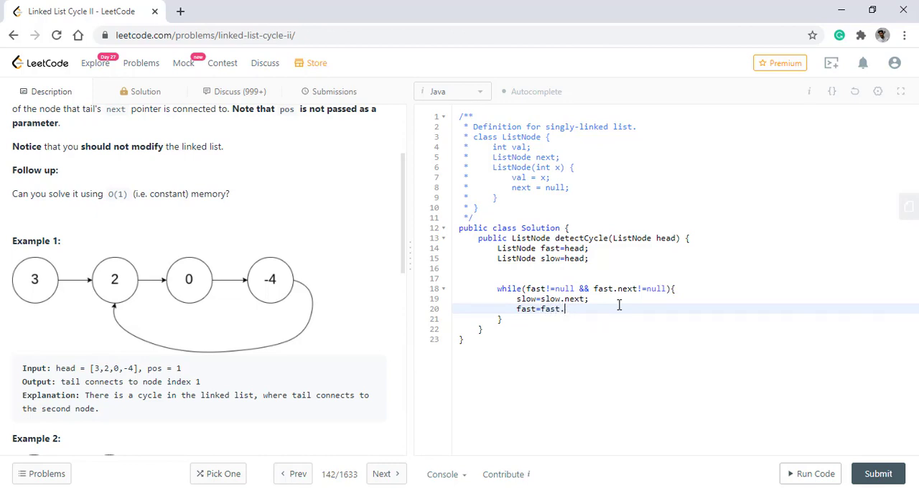
text(mext.next)
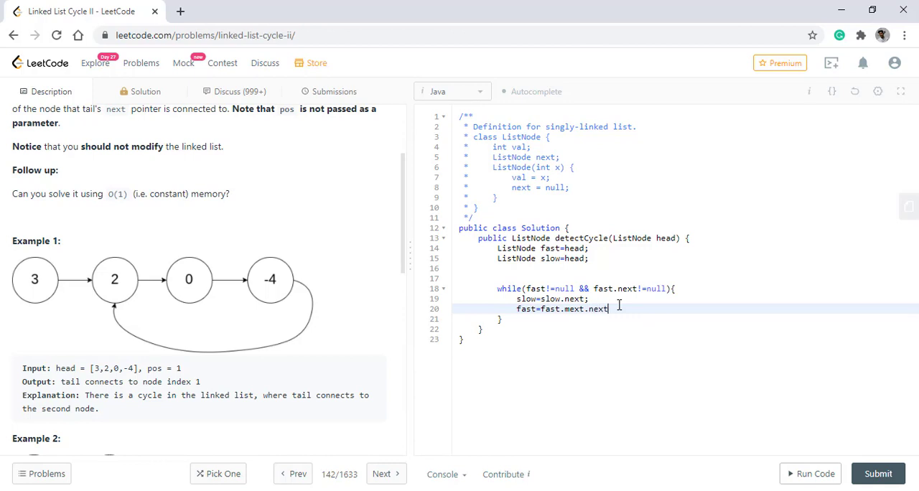
text(;)
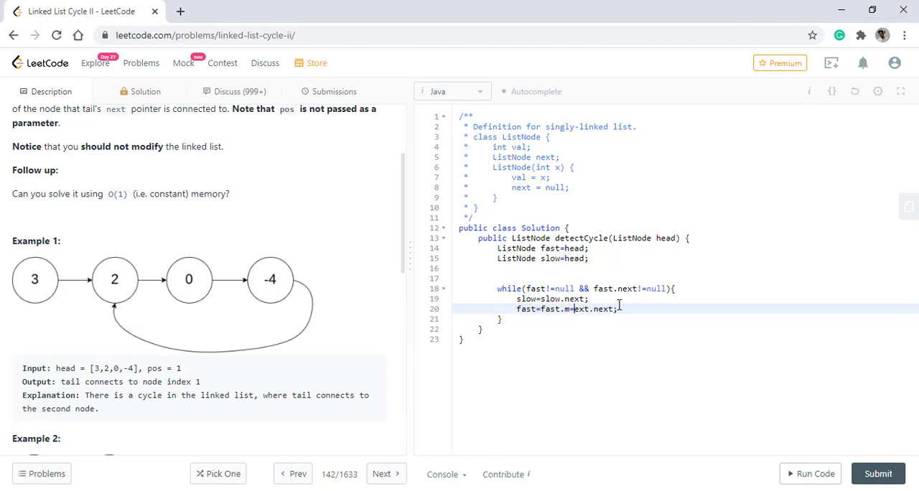
key(Enter)
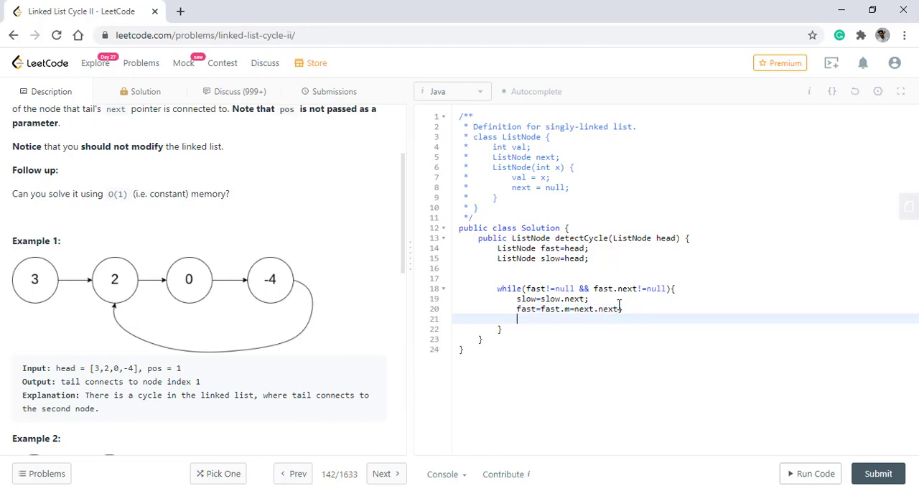
text(if(slow))
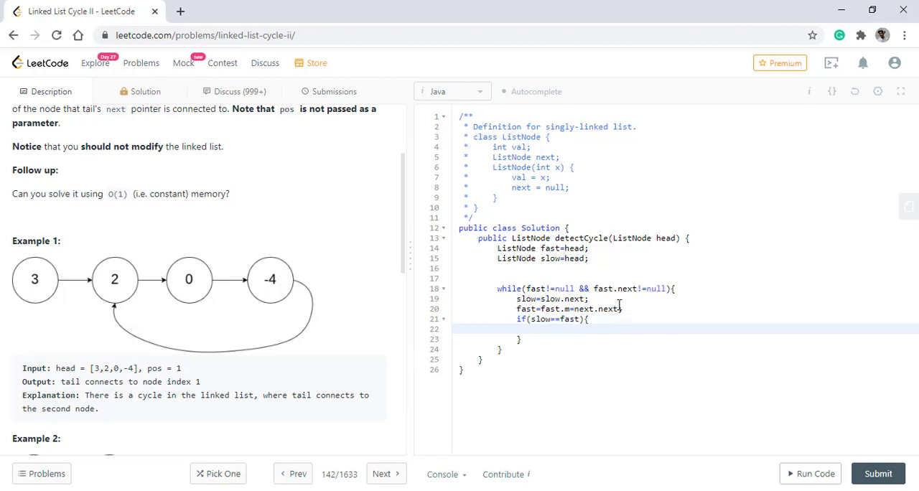
text(break;)
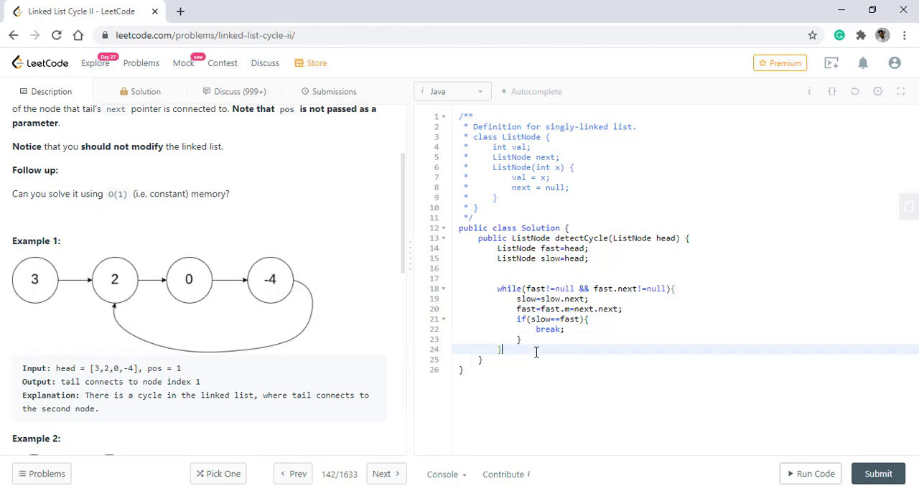
Add if(fast==null || fast.next==null) return null; after the loop
text(if)
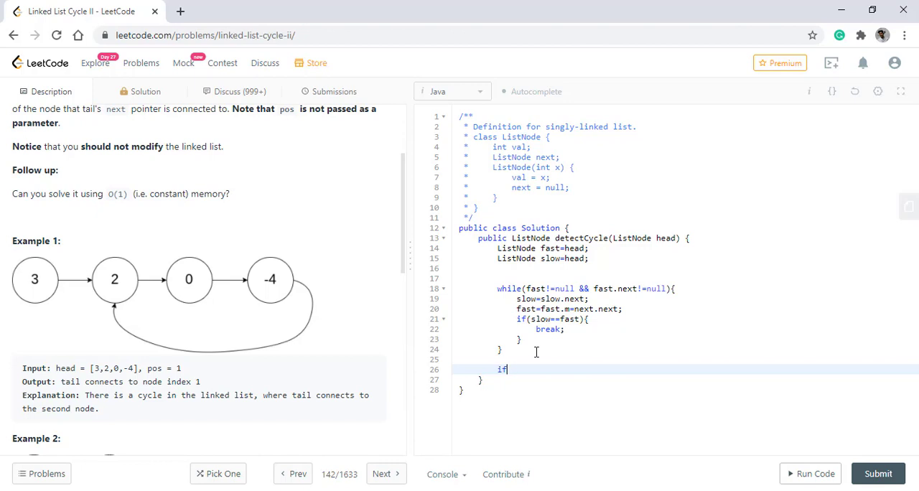
text((fast))
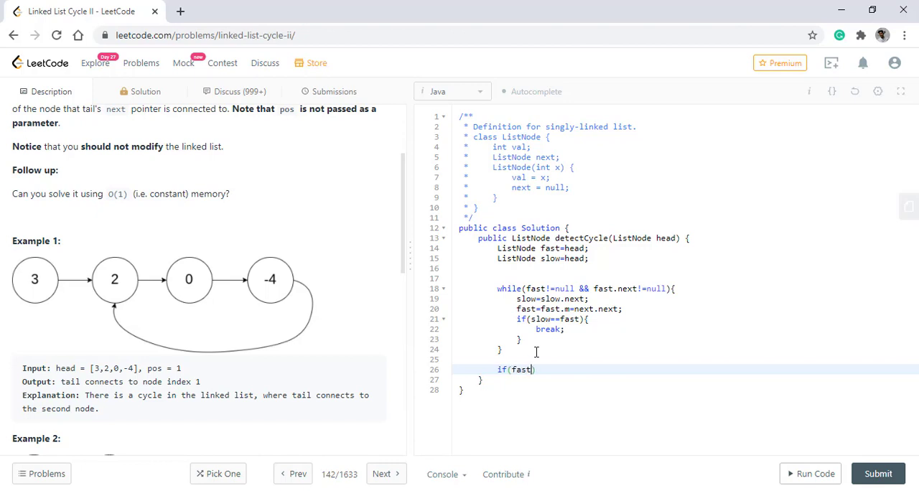
text(==null ||)
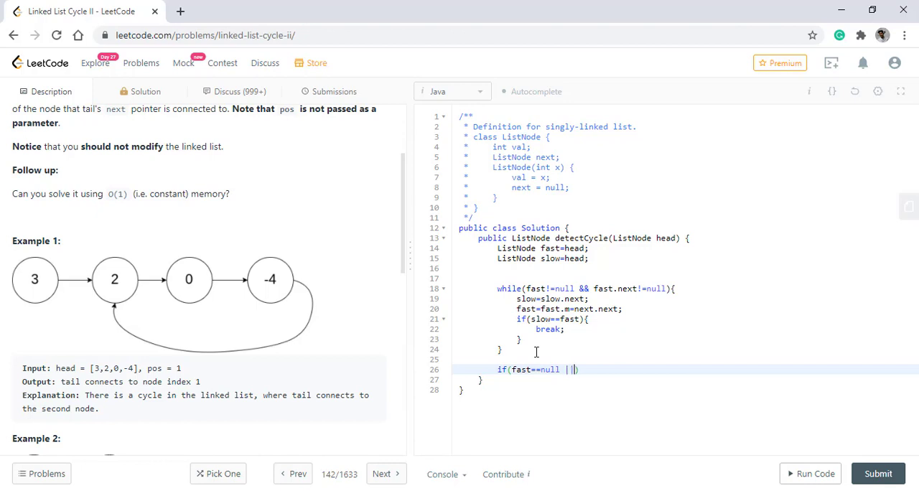
text(fast.)
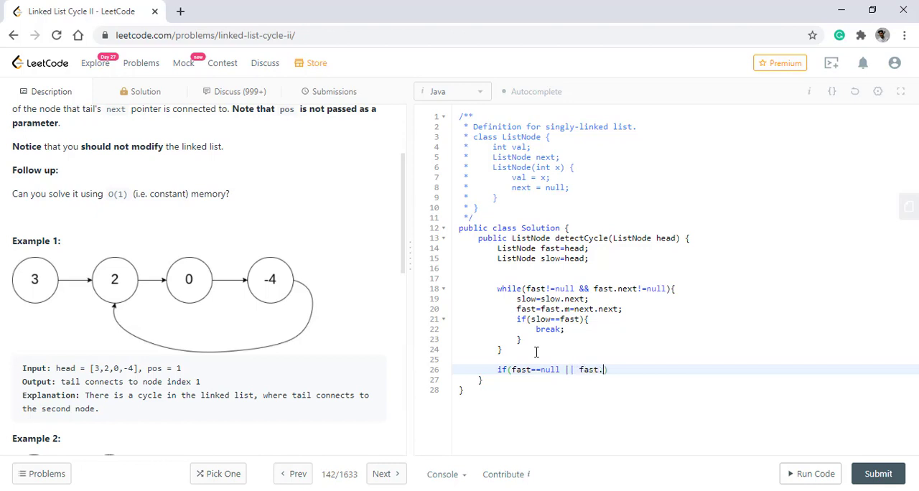
text(next==null)
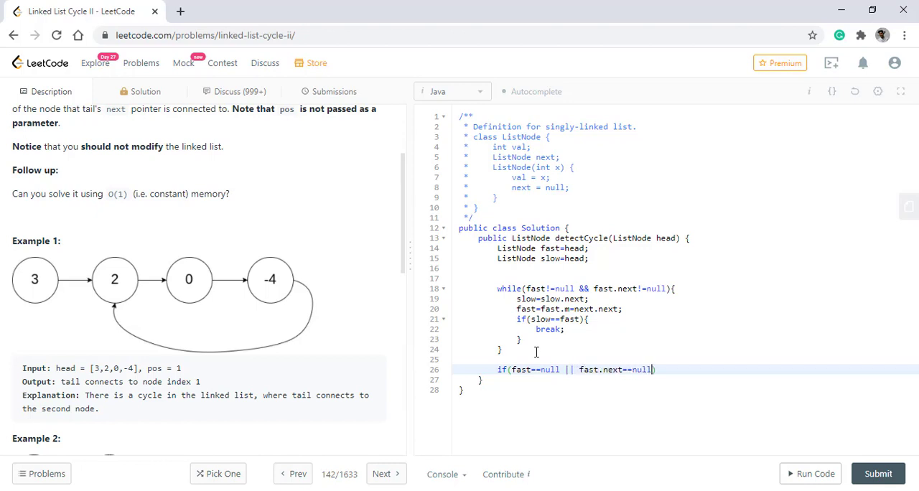
text(retun)
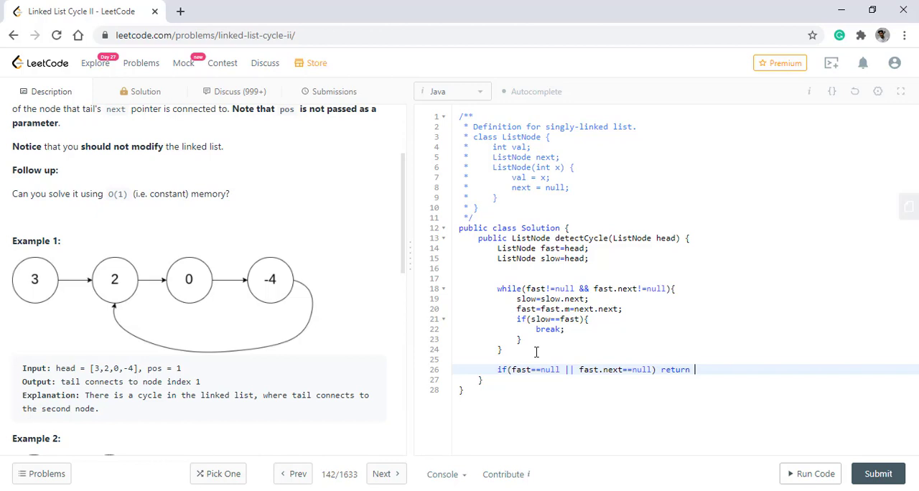
text(null;)
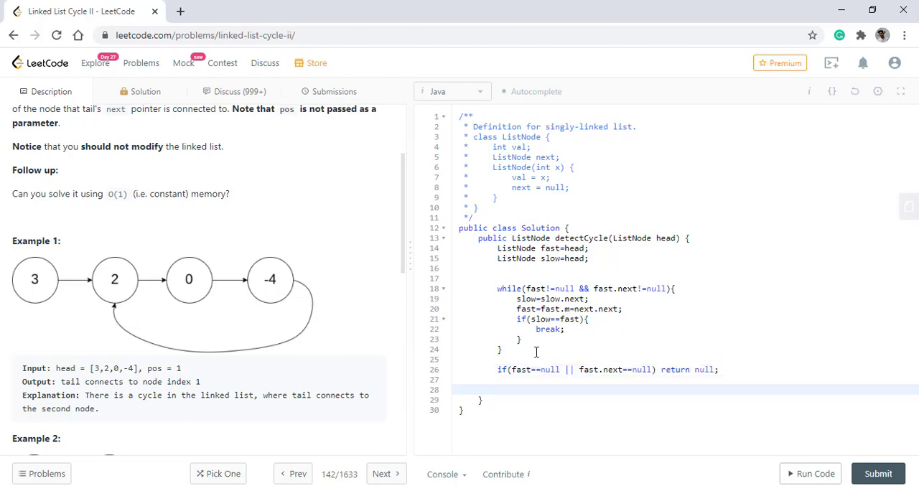
Reset fast=head and loop while(fast!=slow) stepping fast and slow one node each
text(fast)
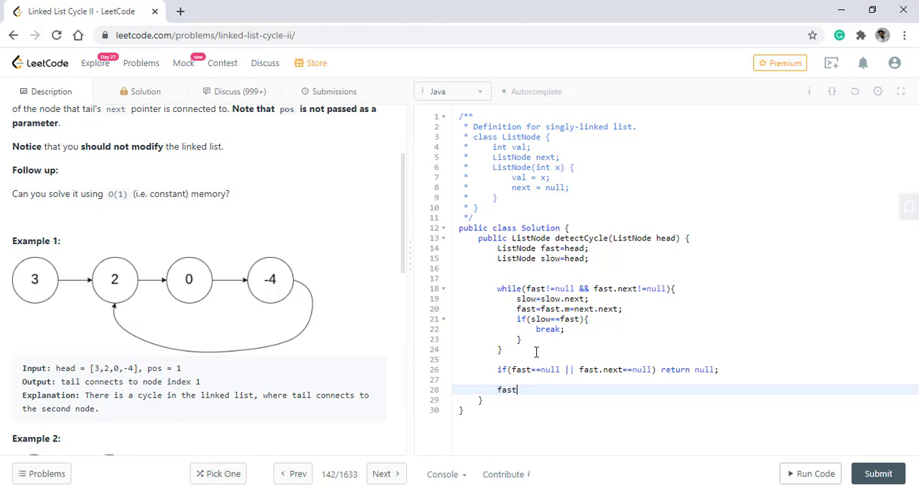
text(head)
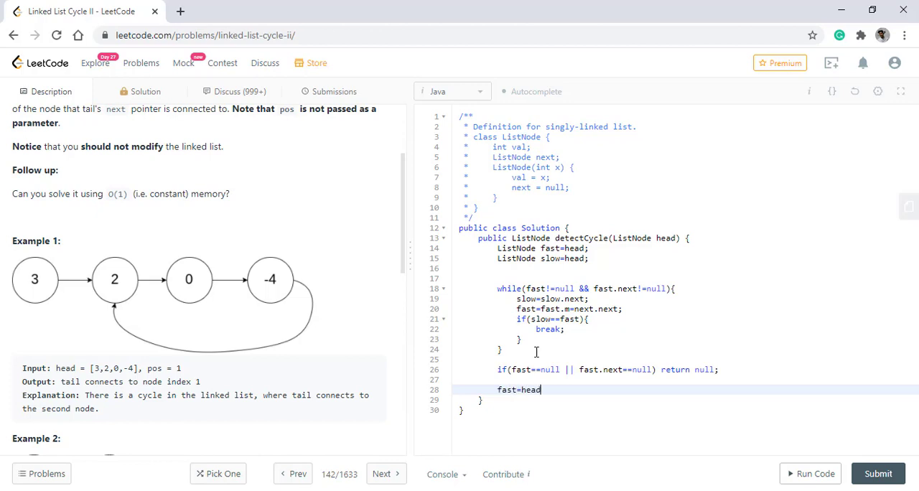
text(;)
text(while()
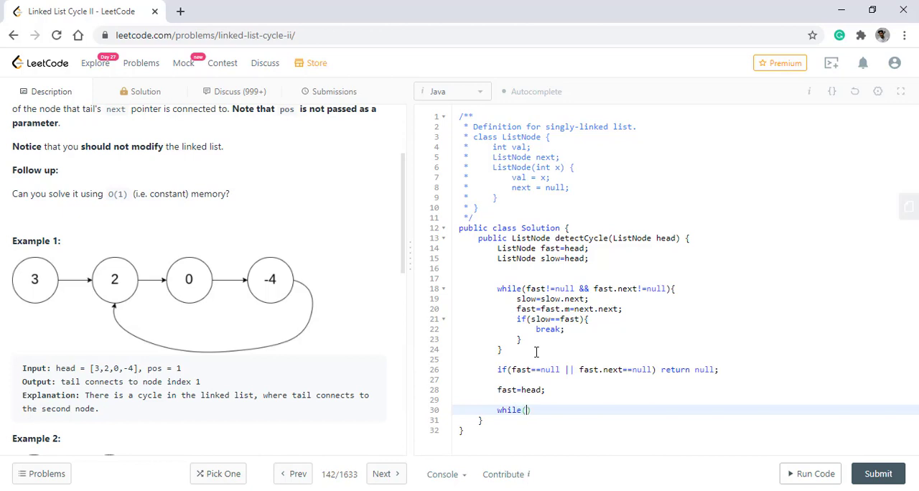
text(fast!=slow)
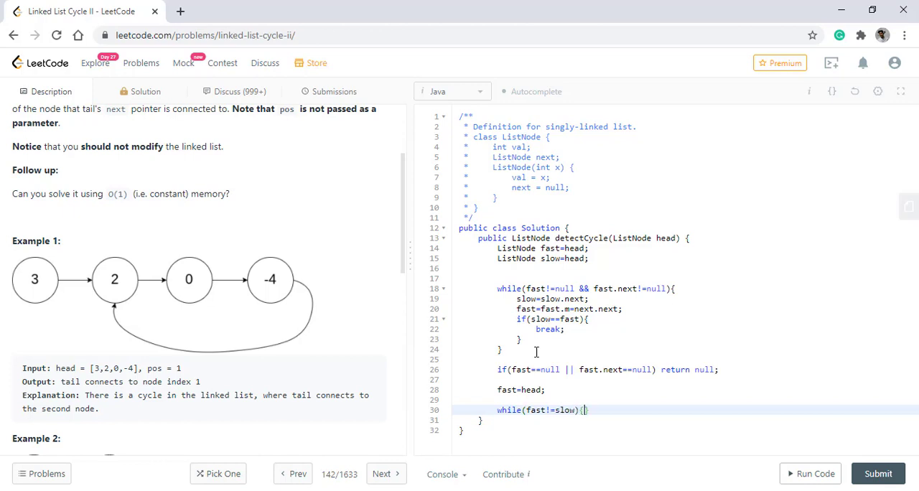
text(fast=)
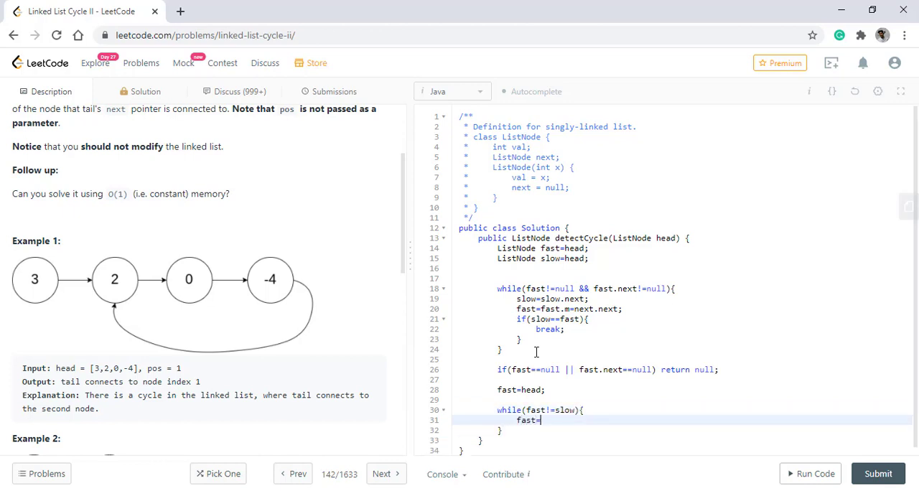
text(fast.next;)
text(slow=slow.)
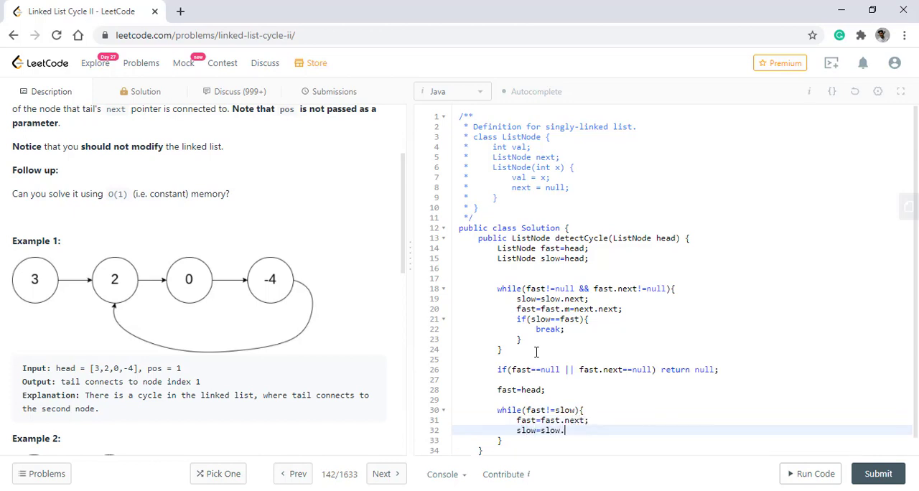
text(next;)
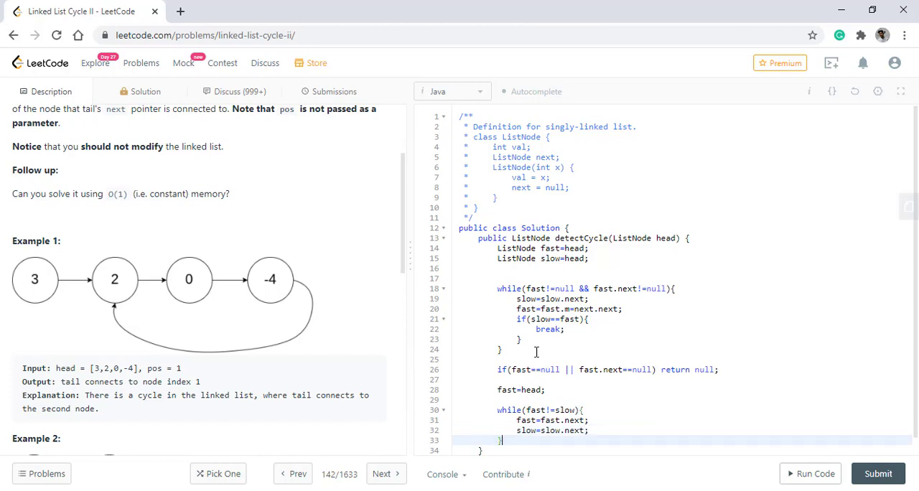
Finish the method with return fast; as the cycle entry node
text(re)
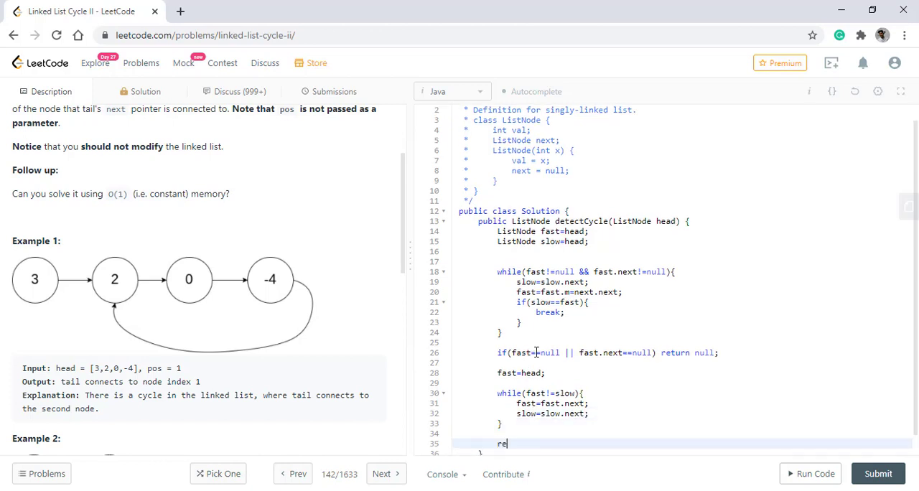
text(t)
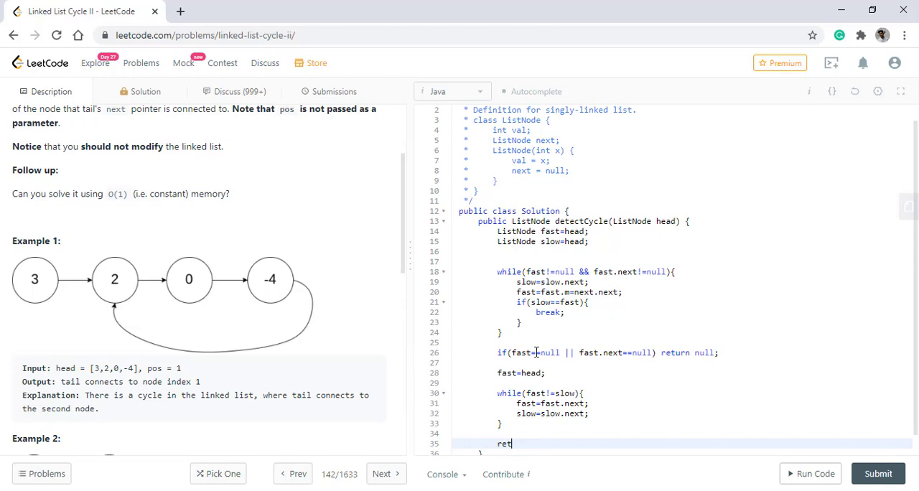
text(urn f)
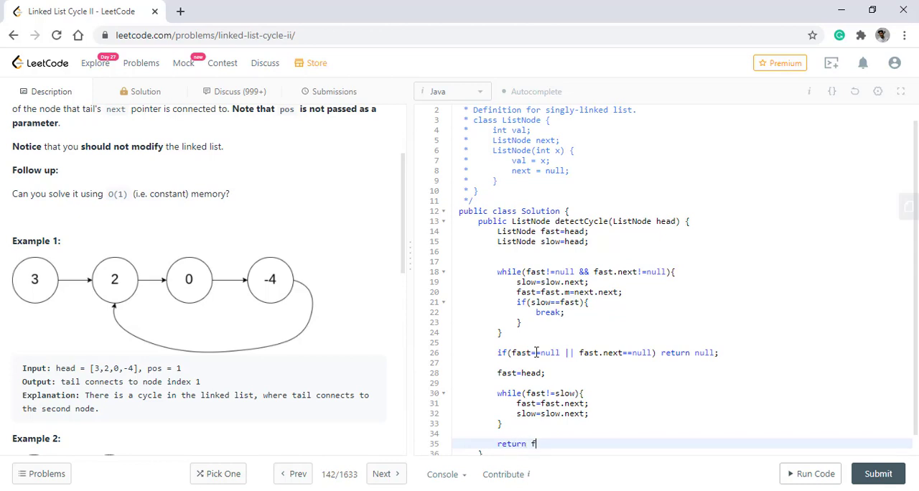
text(ast;)
text(if()
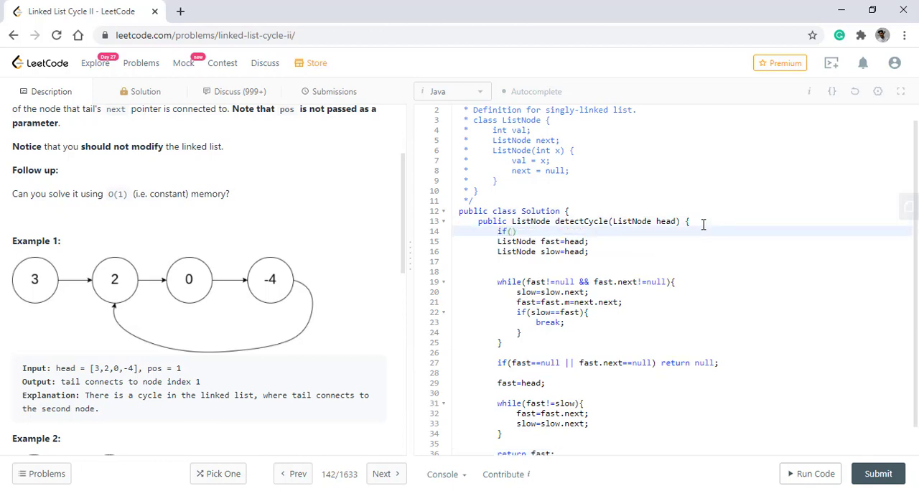
Add the guard if(head==null || head.next==null) return null; at the top of detectCycle
text(head)
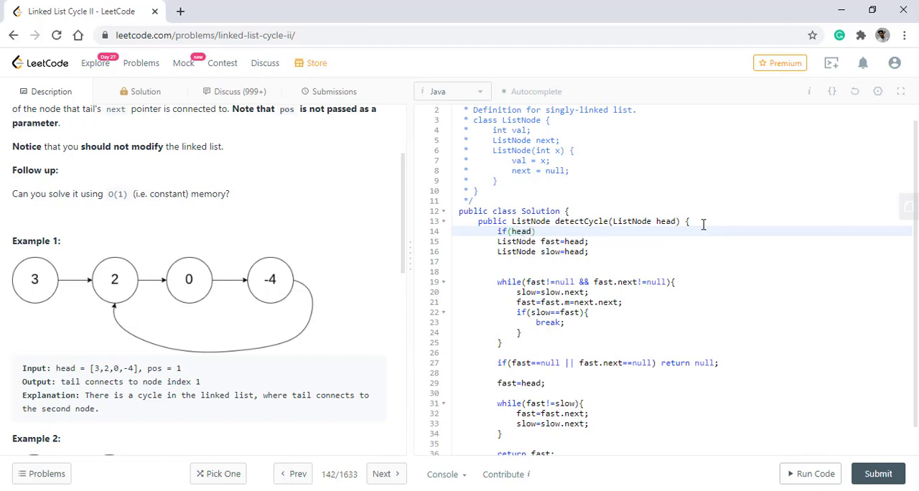
text(==null || head.ne)
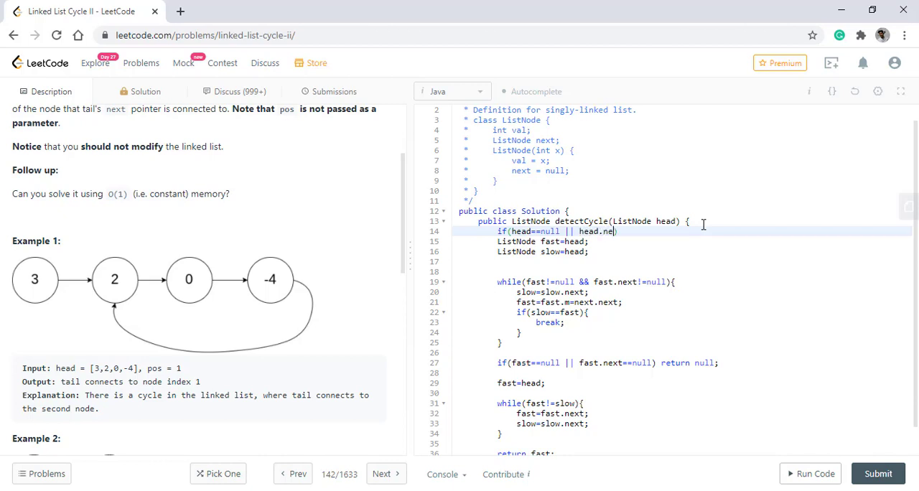
text(xt==null)
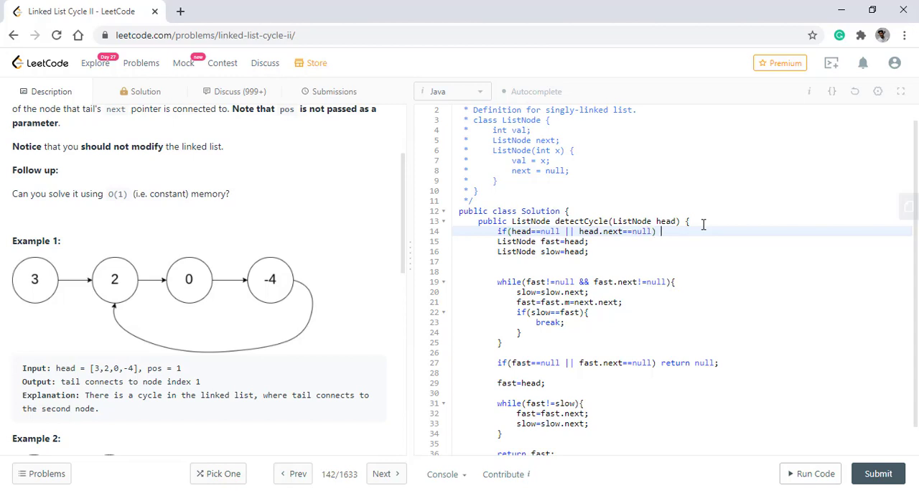
text(ret)
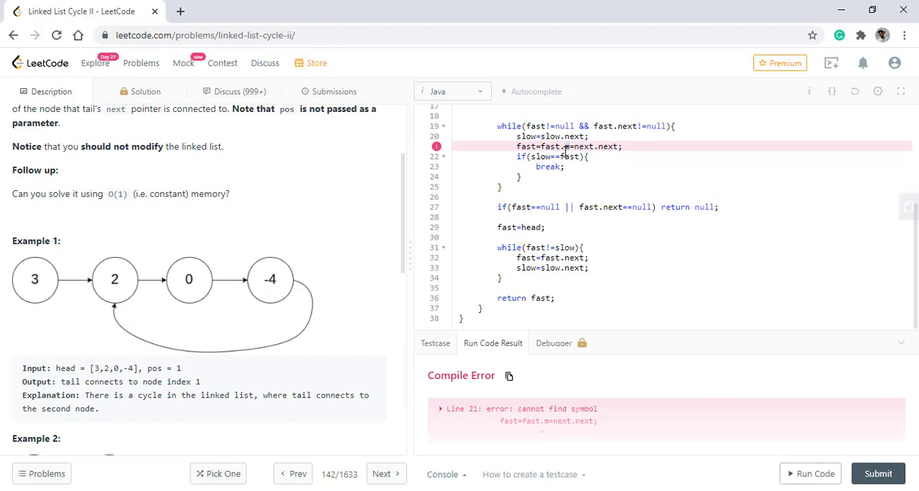
Correct the line-21 typo to fast.next.next and run the code to get Accepted
click(567, 147)
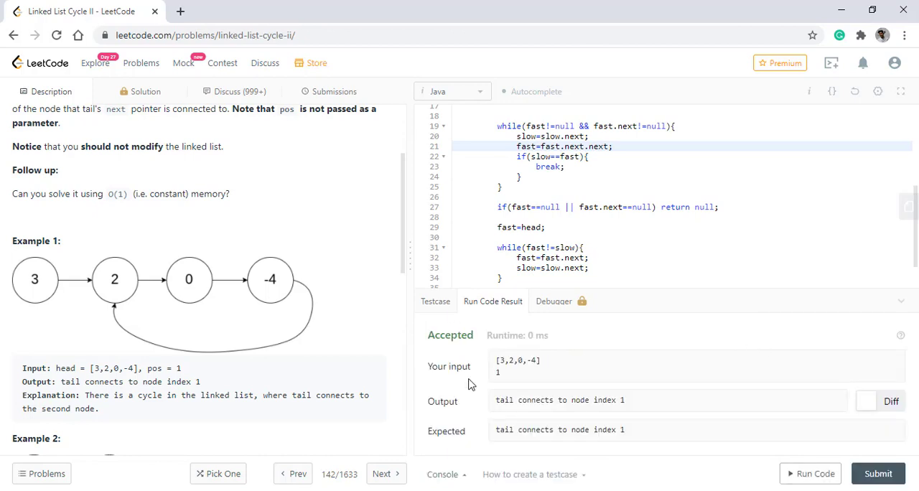
Run the custom test case [1] with pos -1, then submit the solution
scroll(down, 3)
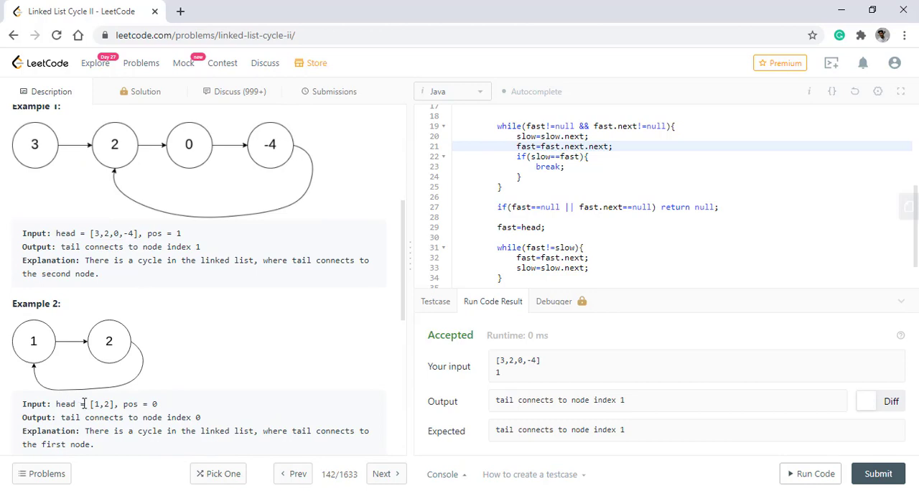
double_click(100, 404)
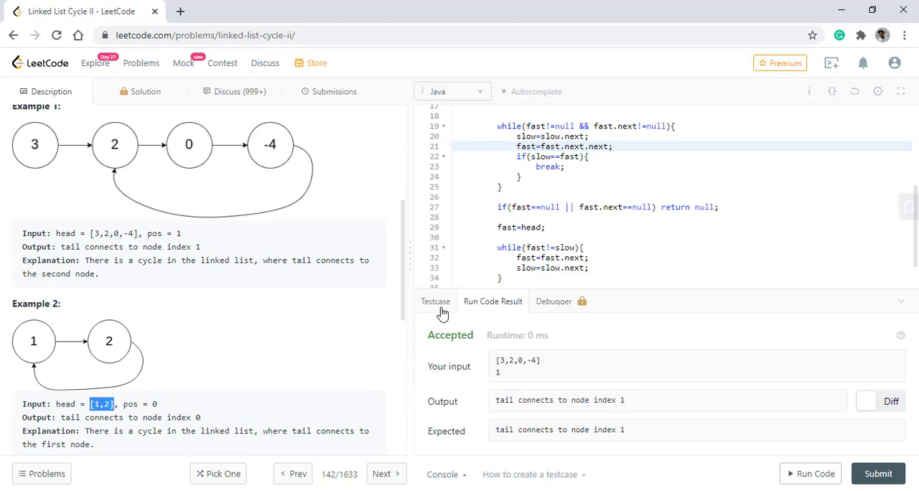
click(435, 301)
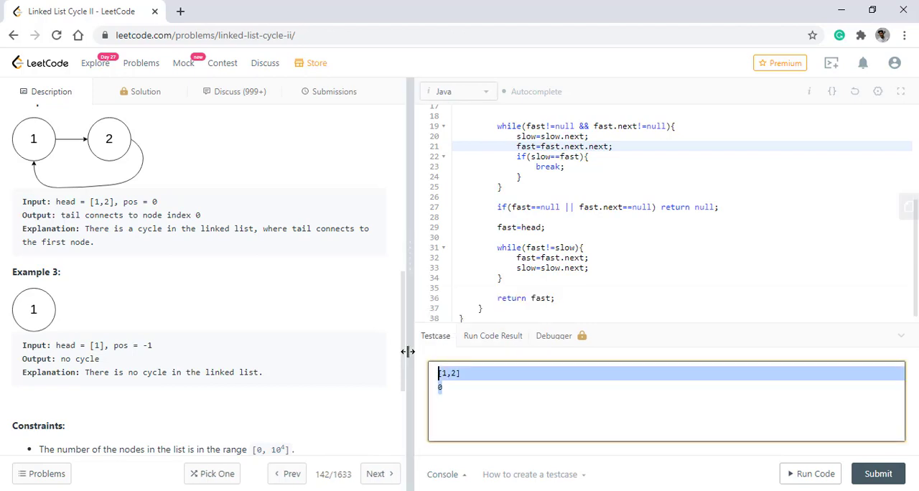
text([1])
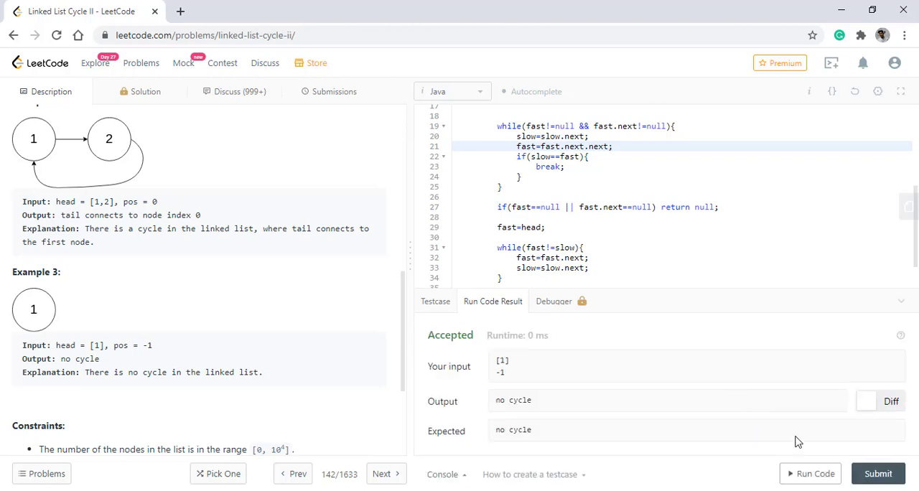
click(334, 92)
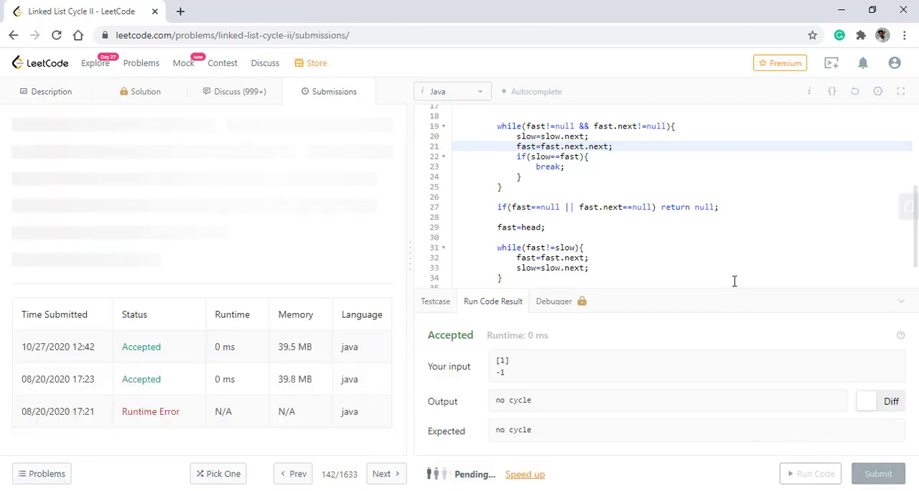
View the Success result: 0 ms runtime, faster than 100% of Java submissions
click(879, 474)
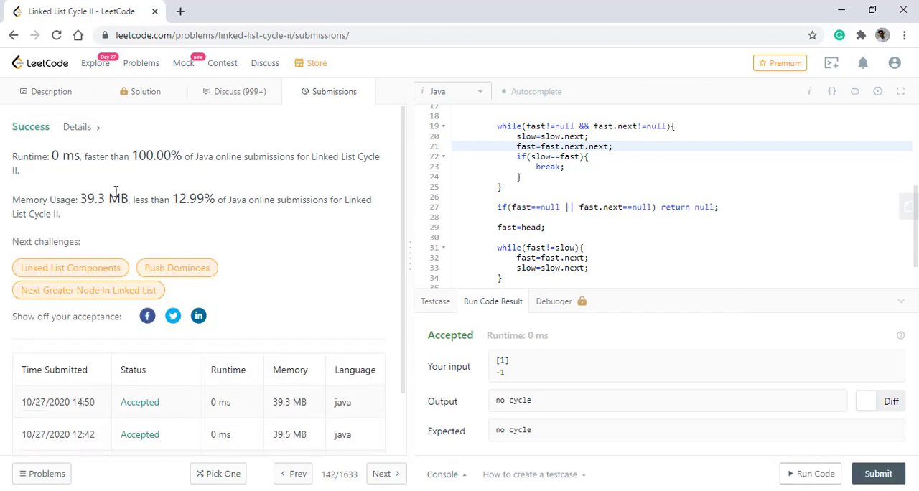